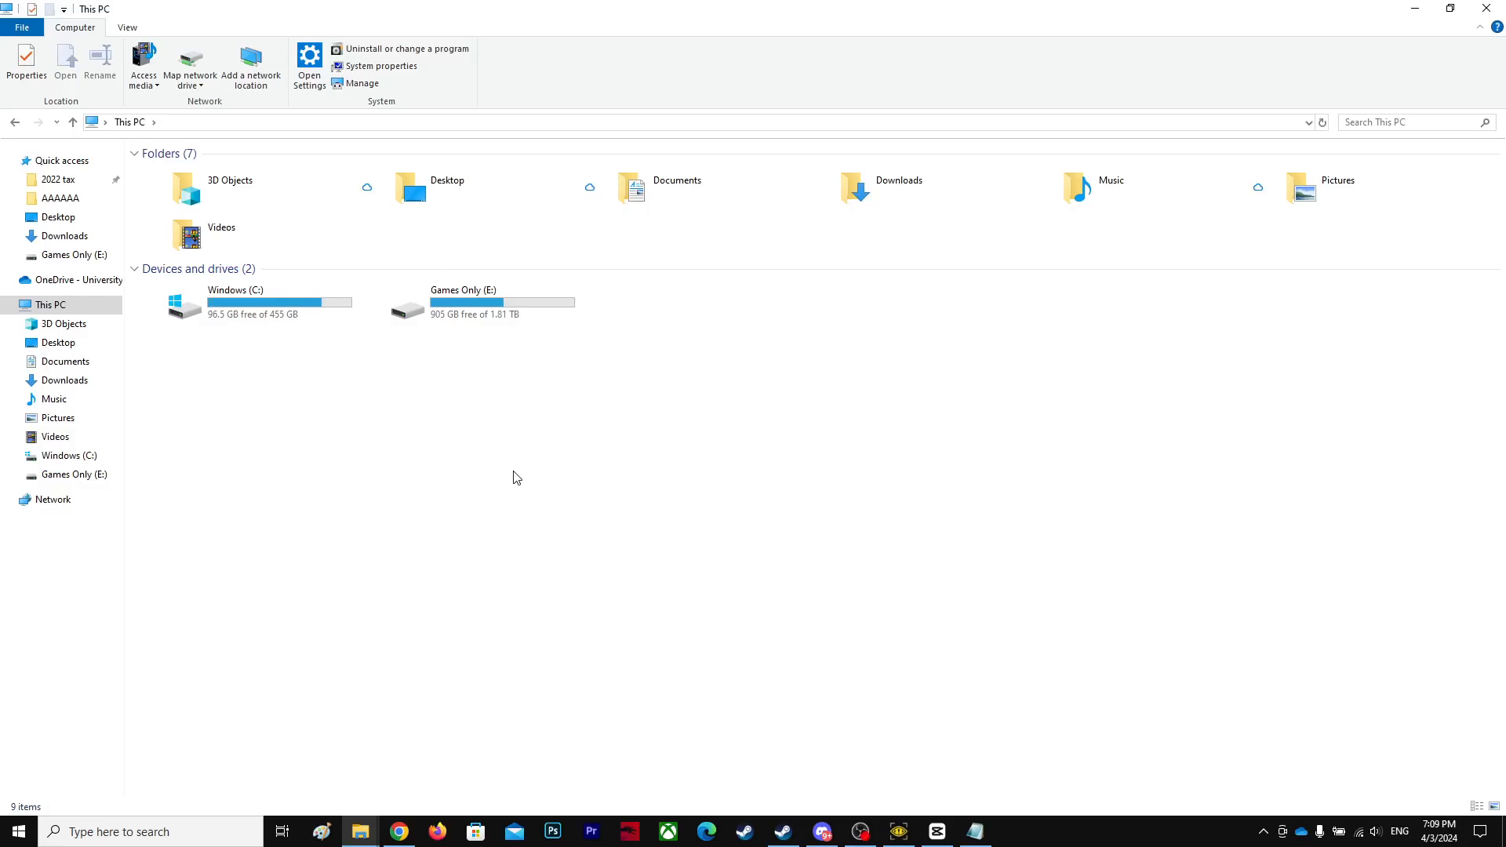
Open the C:\Users\dipto home folder and turn on Hidden items in the View options
{"action": "double_click", "coordinate": [235, 301]}
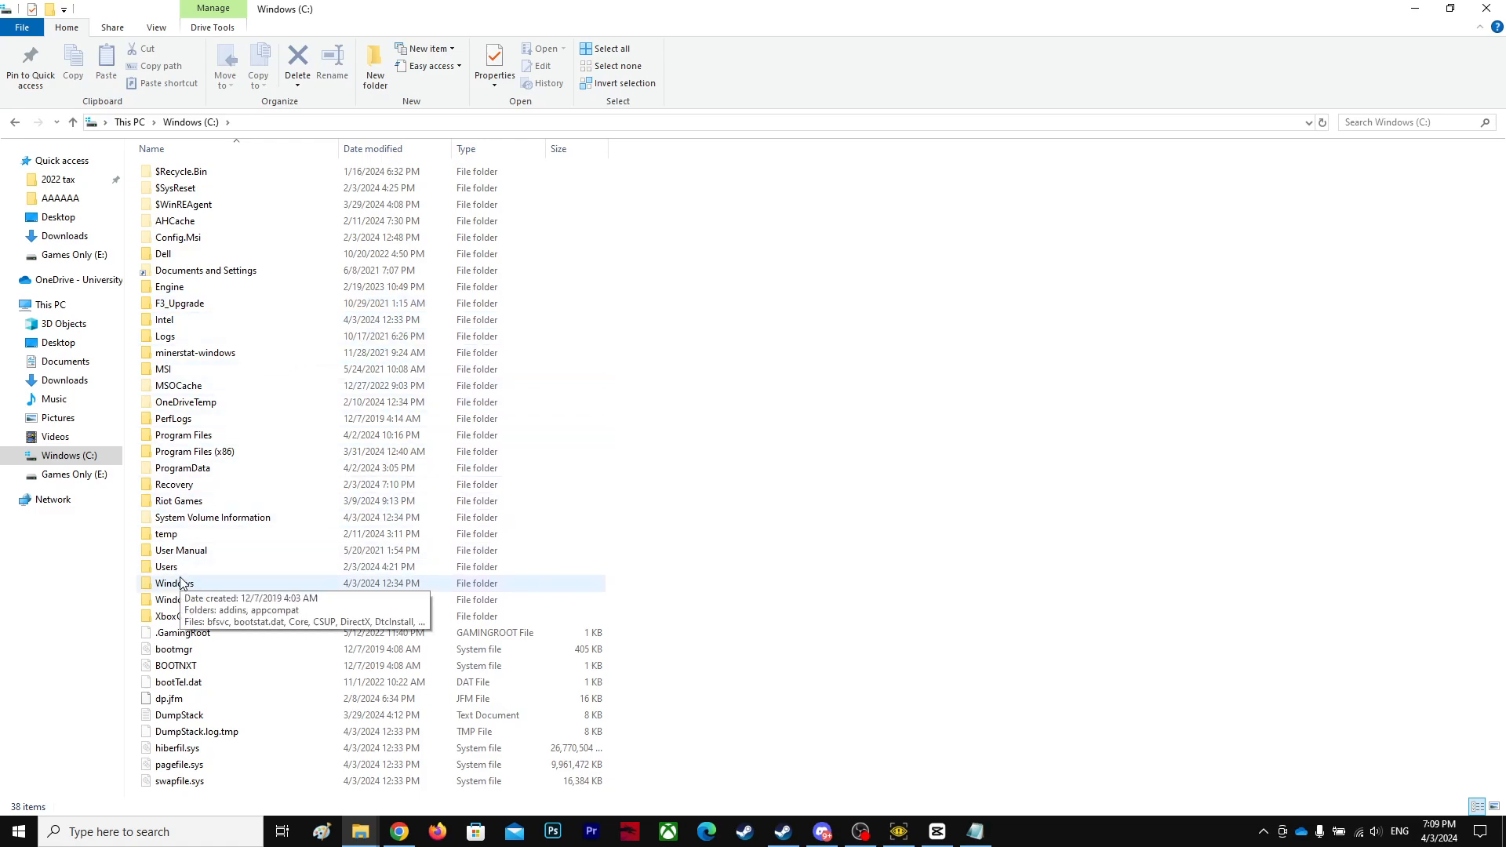
{"action": "double_click", "coordinate": [167, 567]}
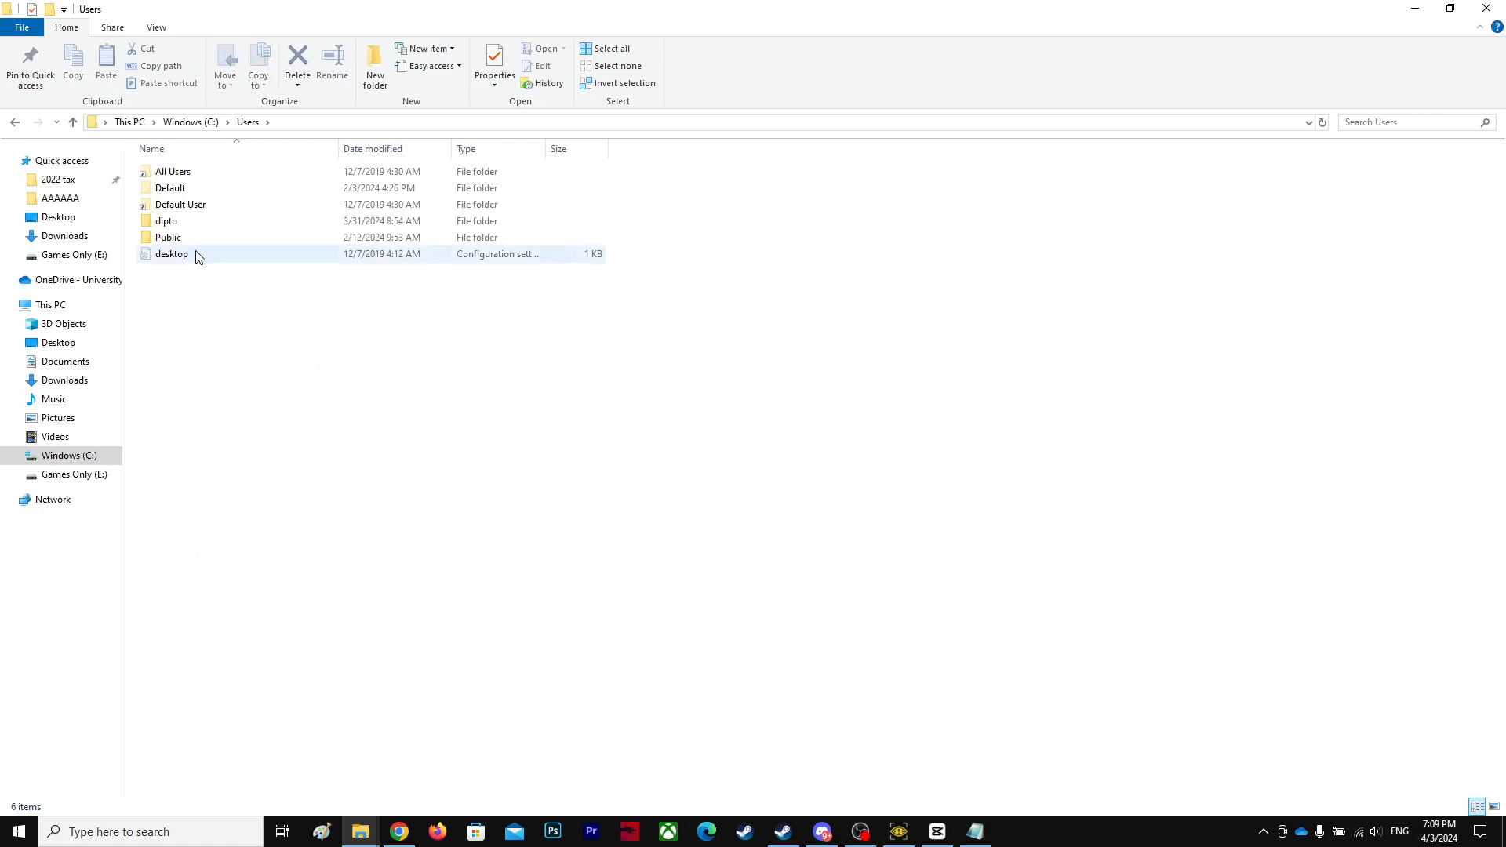
{"action": "double_click", "coordinate": [166, 220]}
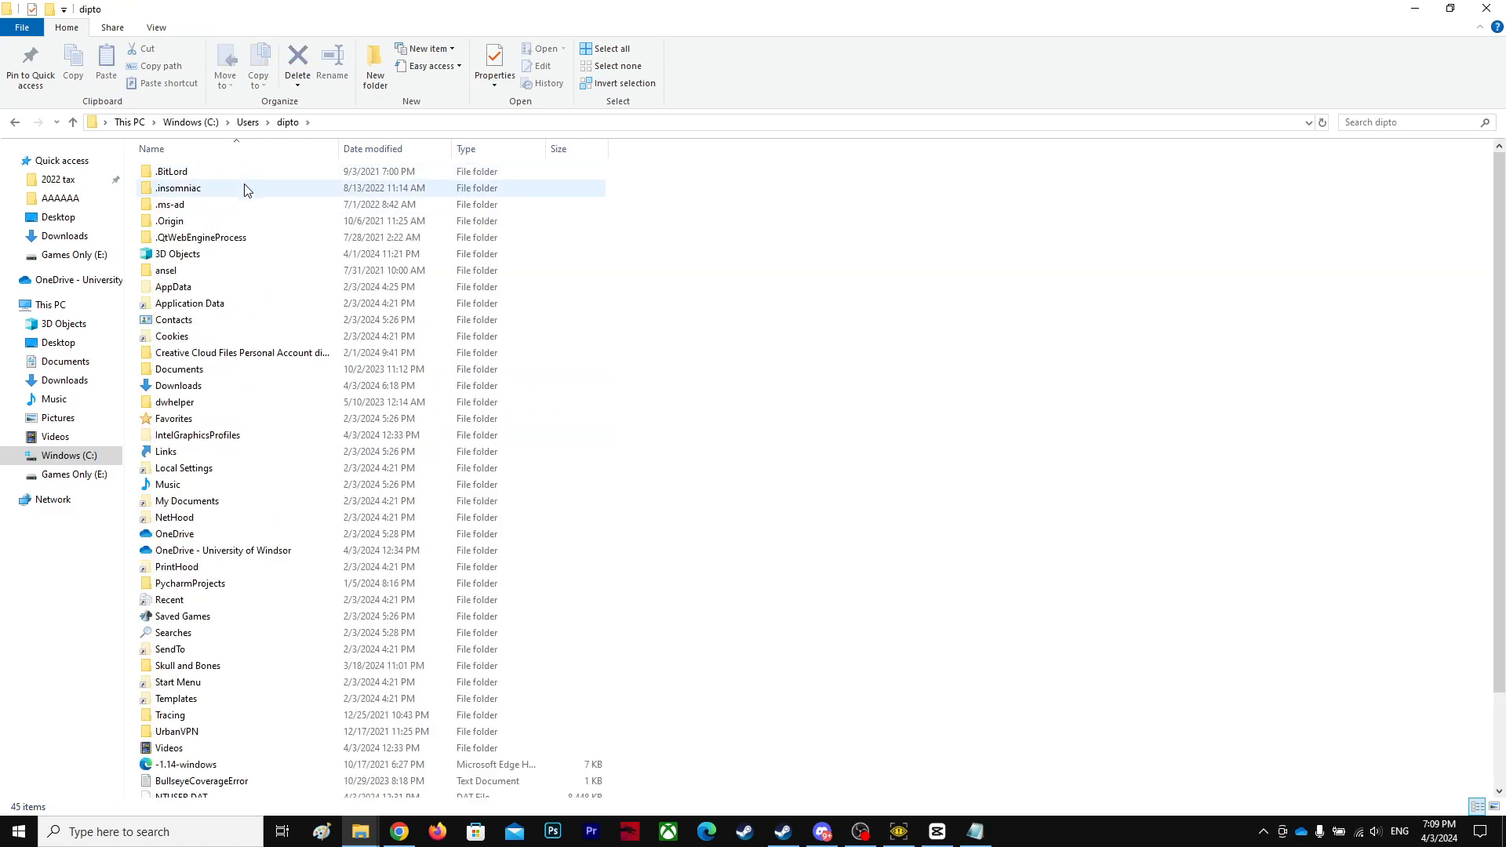
{"action": "mouse_move", "coordinate": [202, 292]}
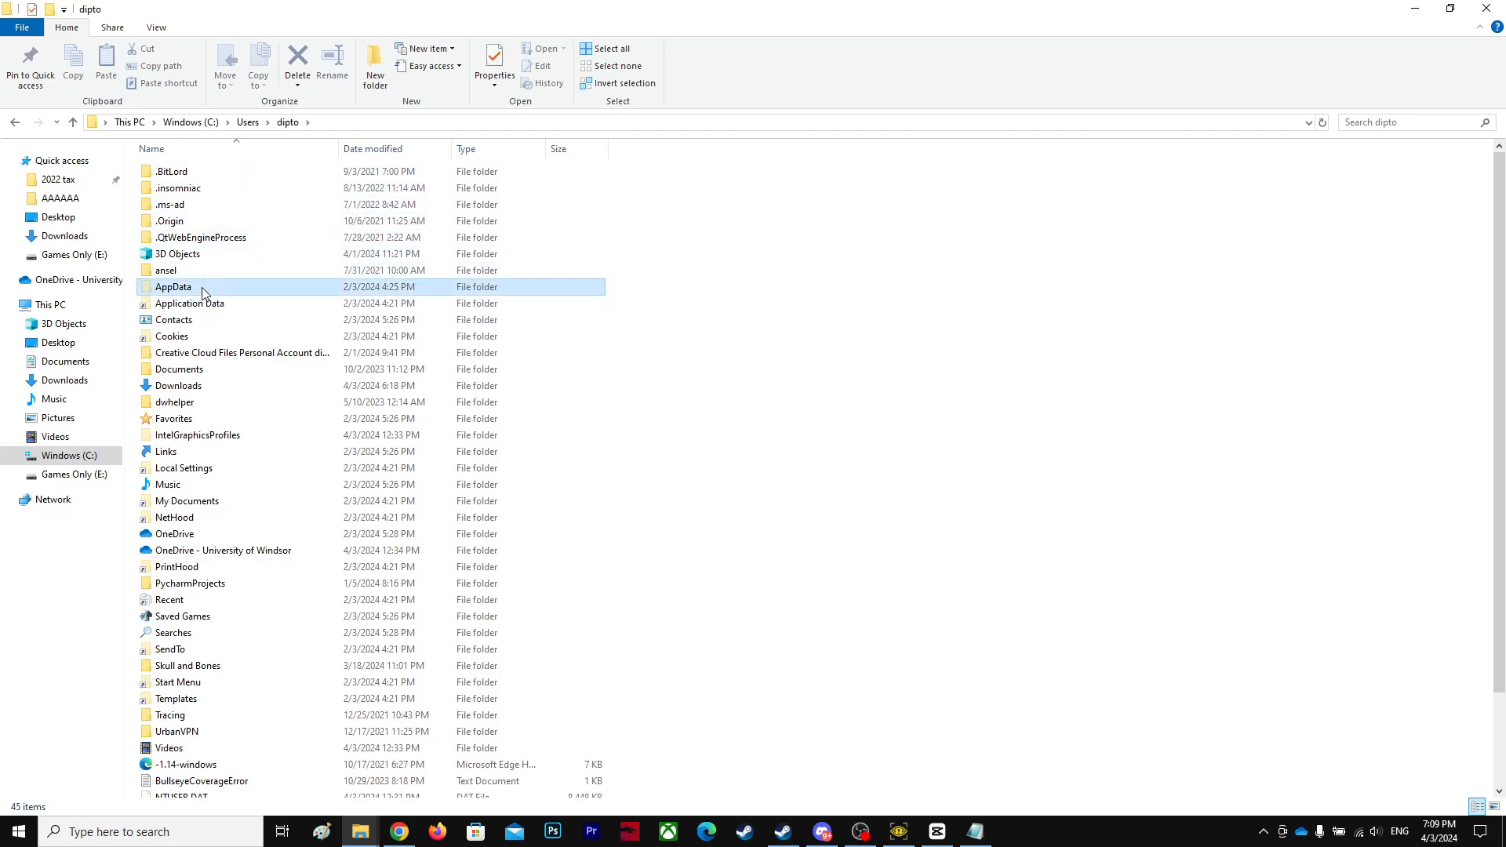
{"action": "left_click", "coordinate": [155, 26]}
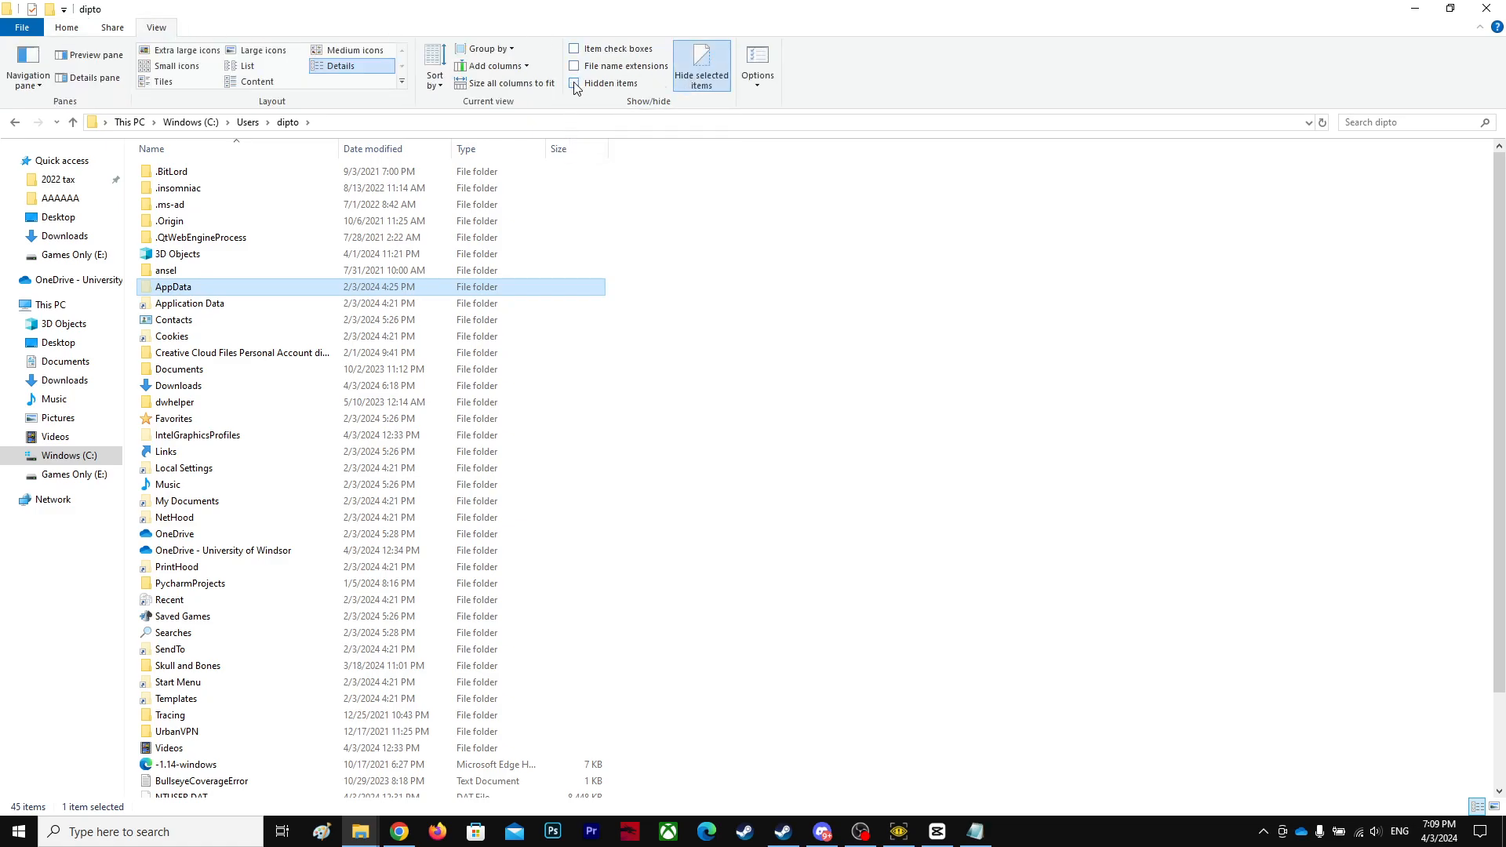
{"action": "left_click", "coordinate": [574, 82]}
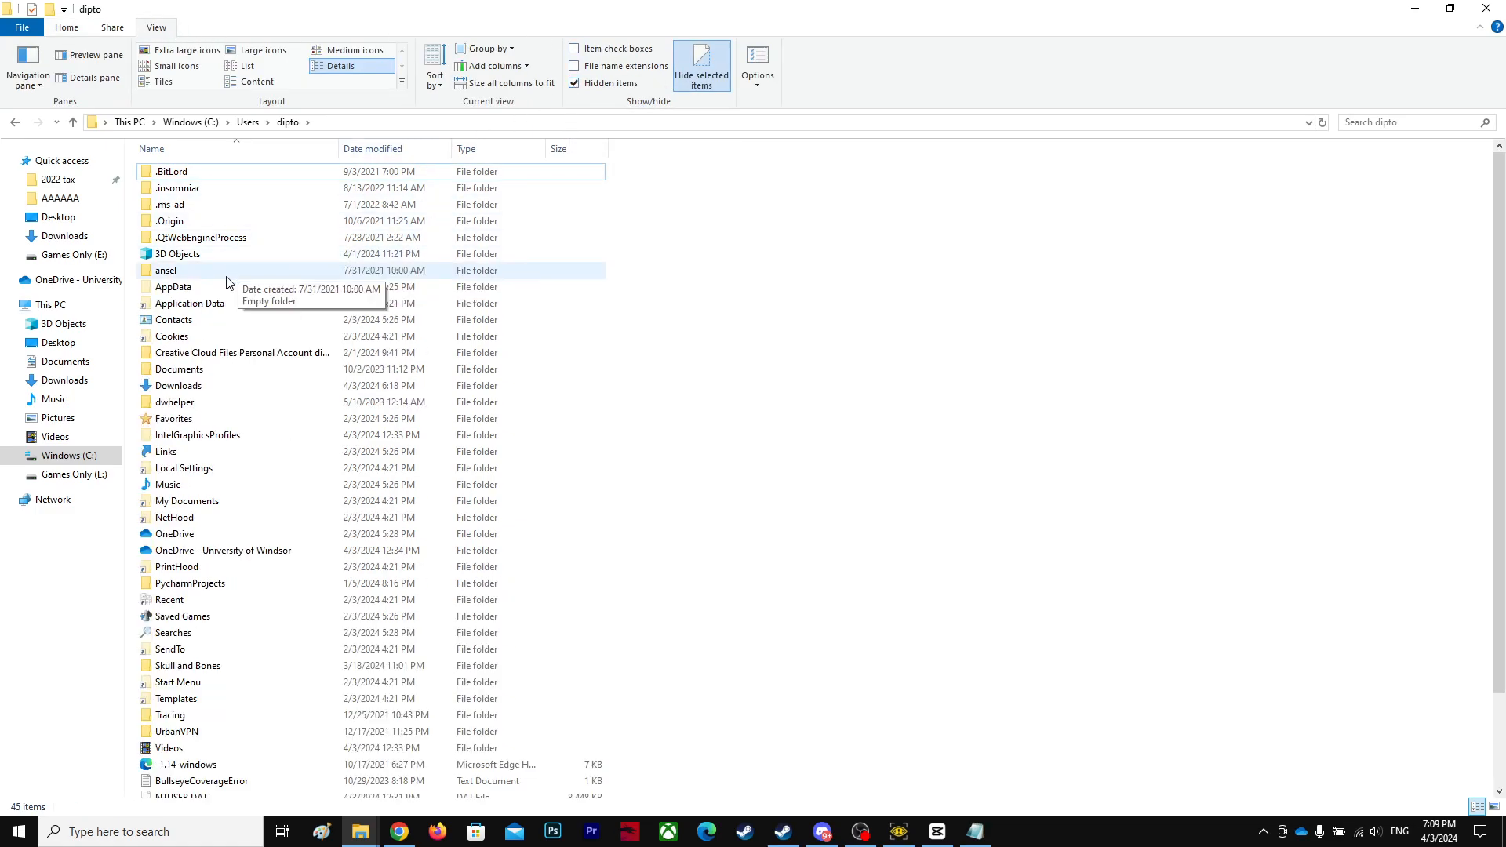
Go through AppData\LocalLow\Landfall Games\Content Warning to Saves and select Save0.bin
{"action": "double_click", "coordinate": [173, 286]}
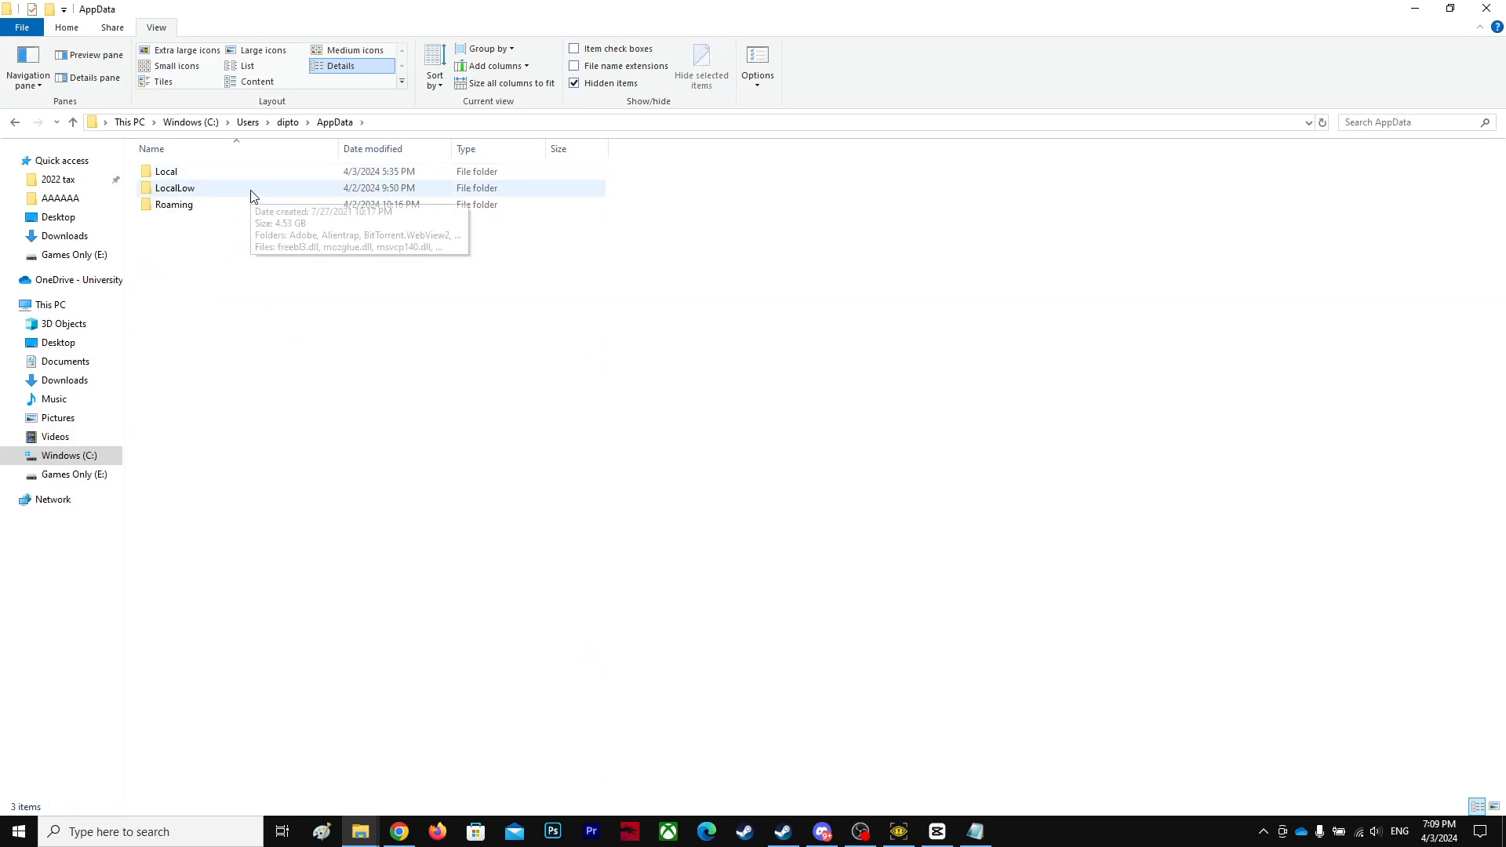
{"action": "double_click", "coordinate": [175, 188]}
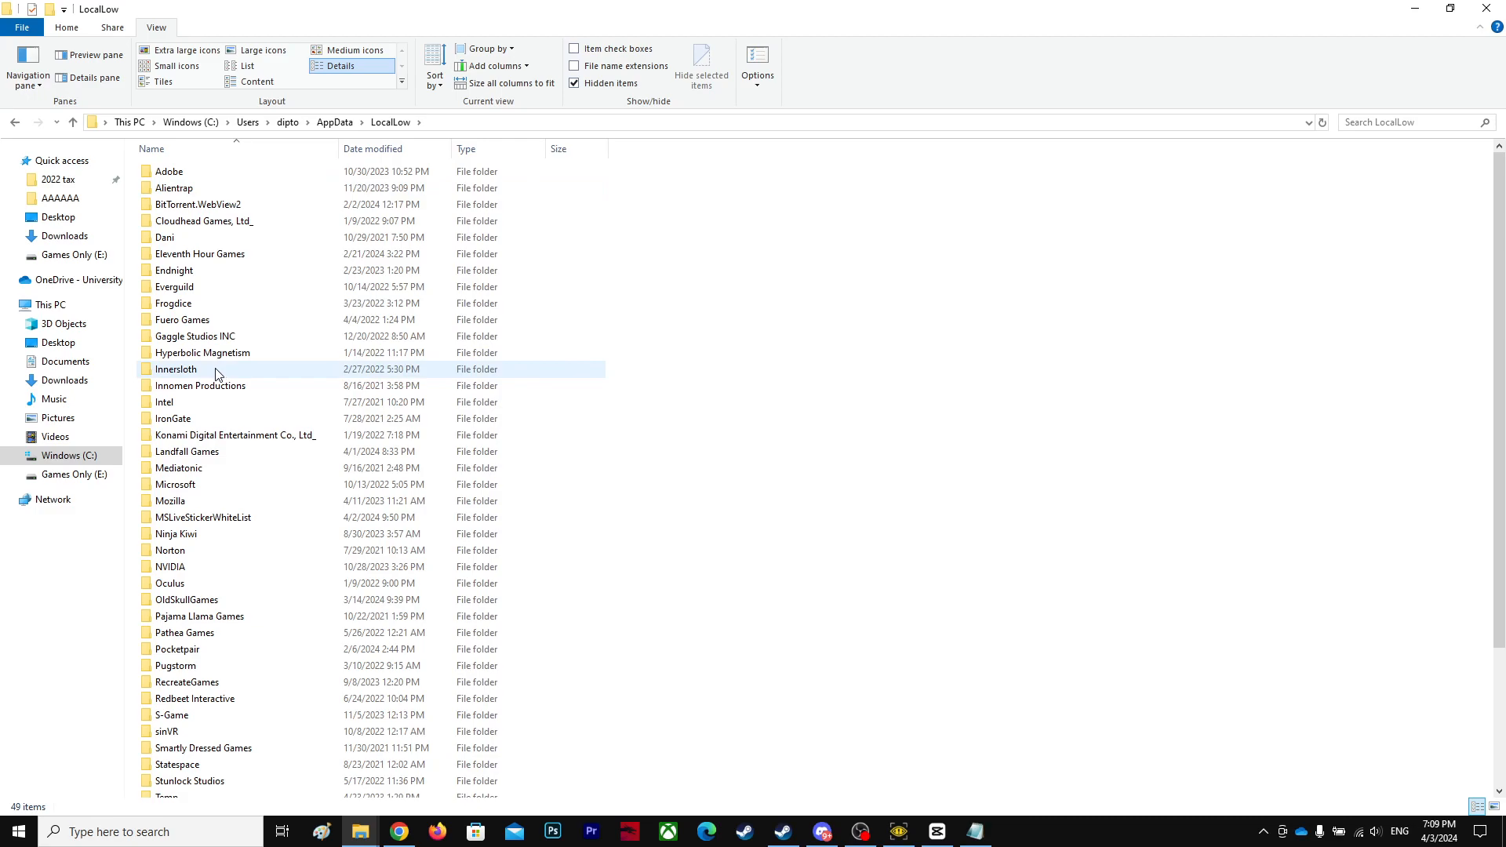
{"action": "left_click", "coordinate": [186, 451]}
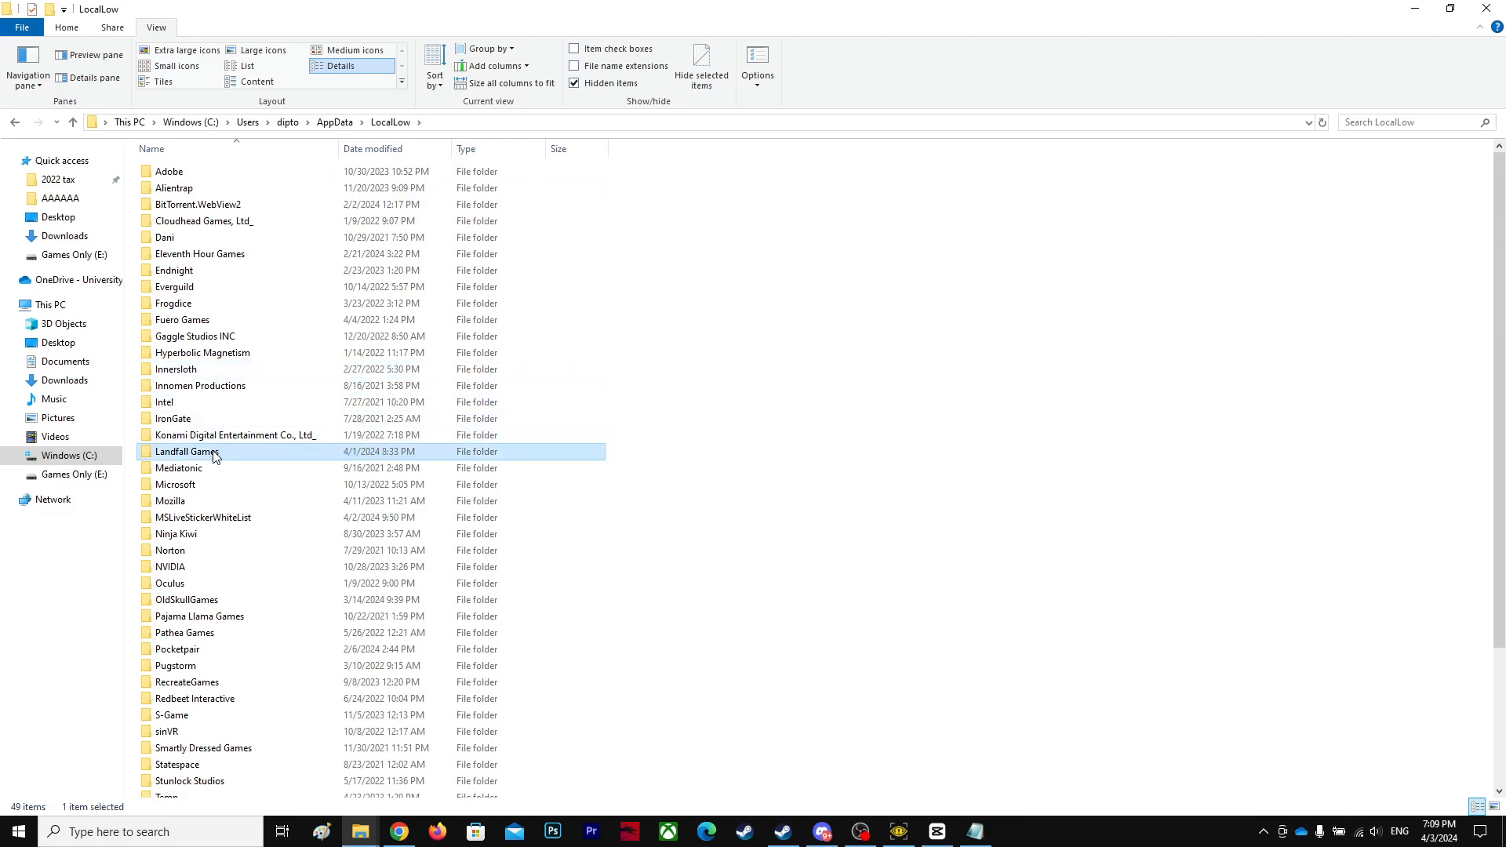
{"action": "double_click", "coordinate": [187, 452]}
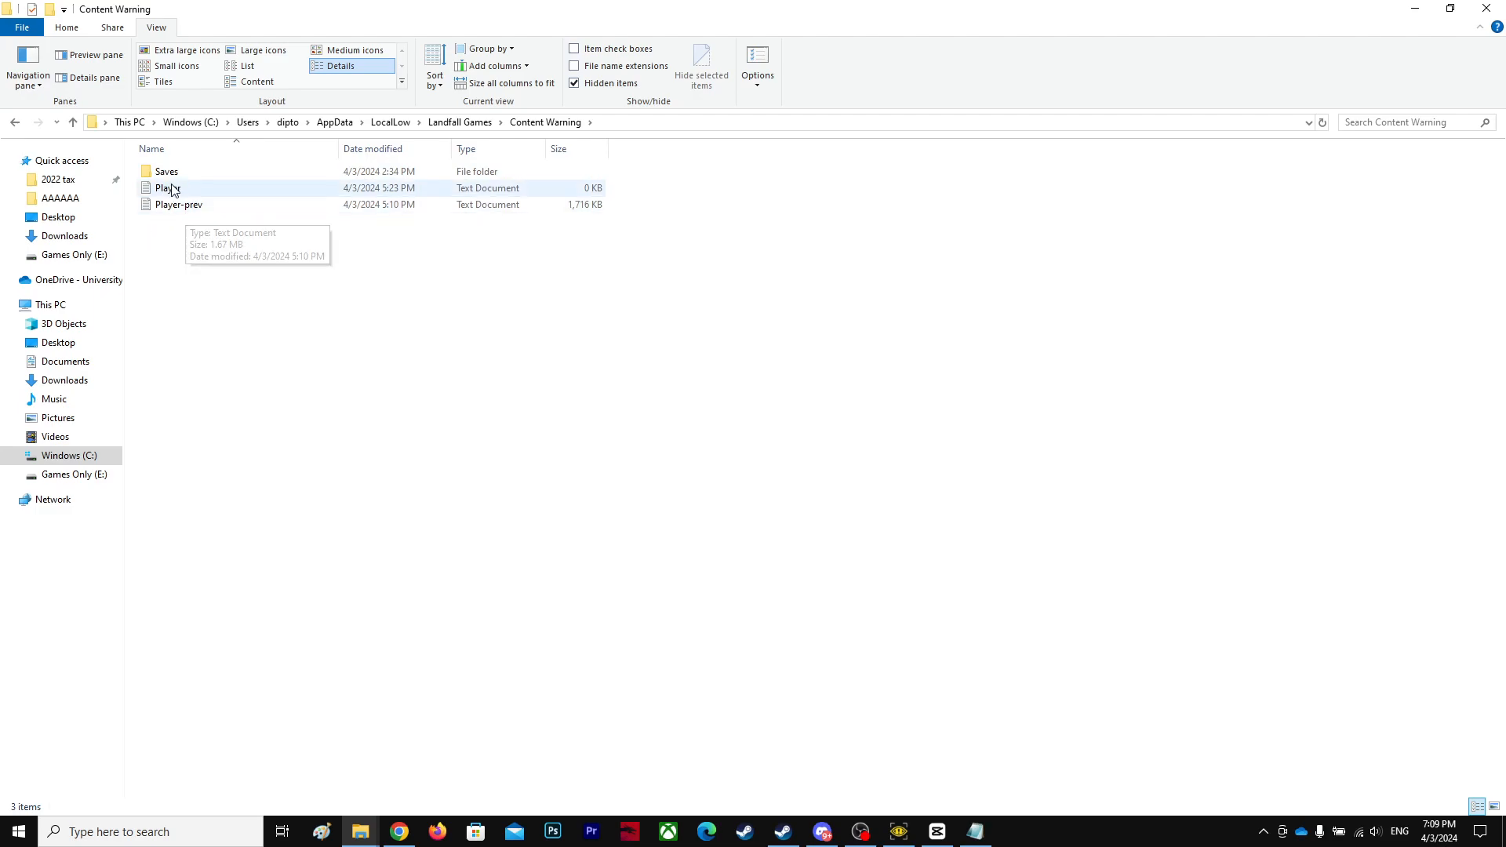
{"action": "double_click", "coordinate": [165, 171]}
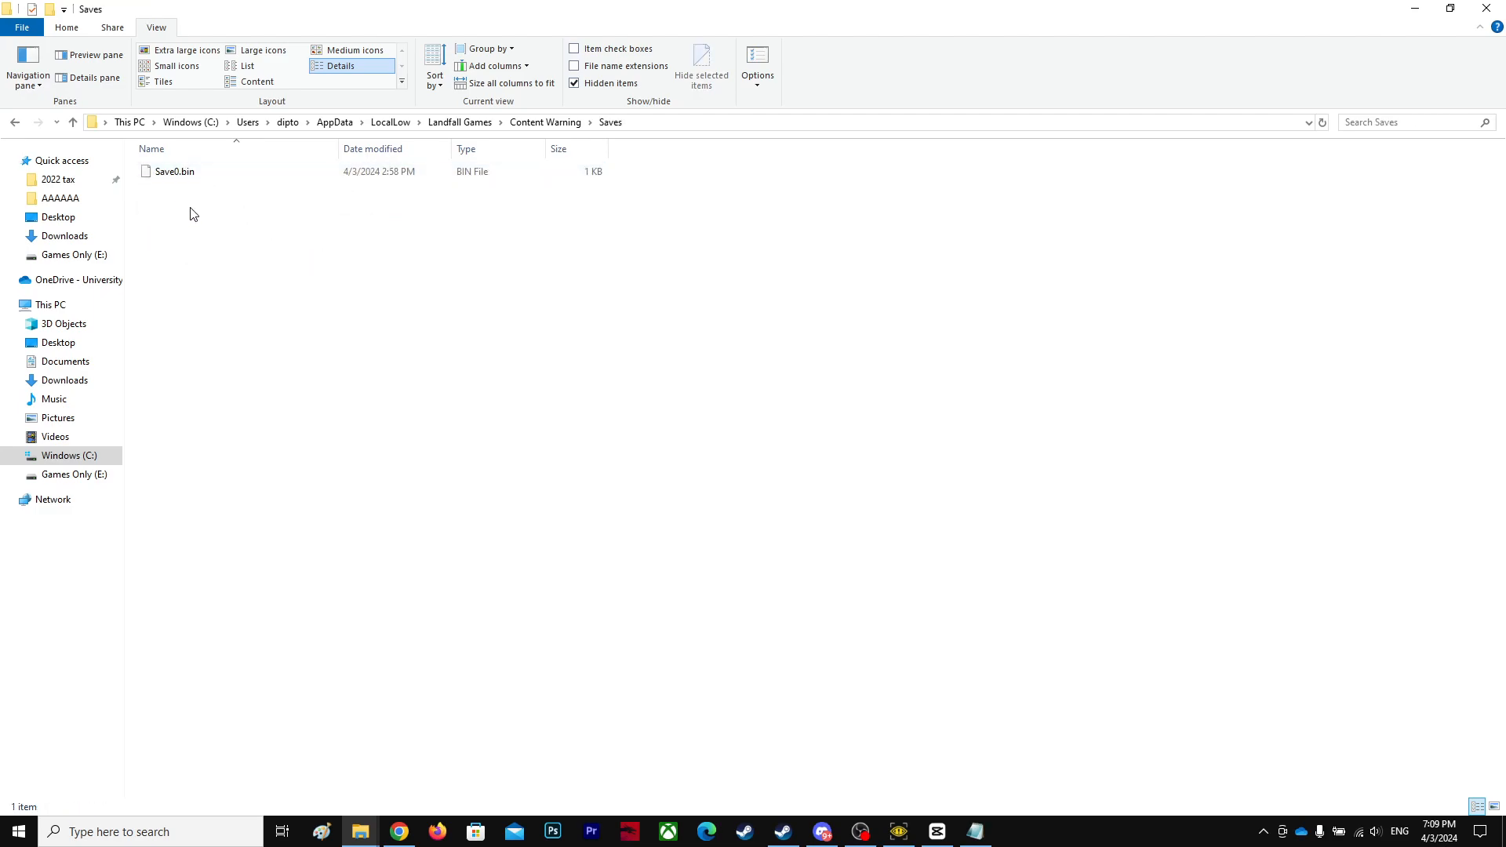
{"action": "left_click", "coordinate": [175, 171]}
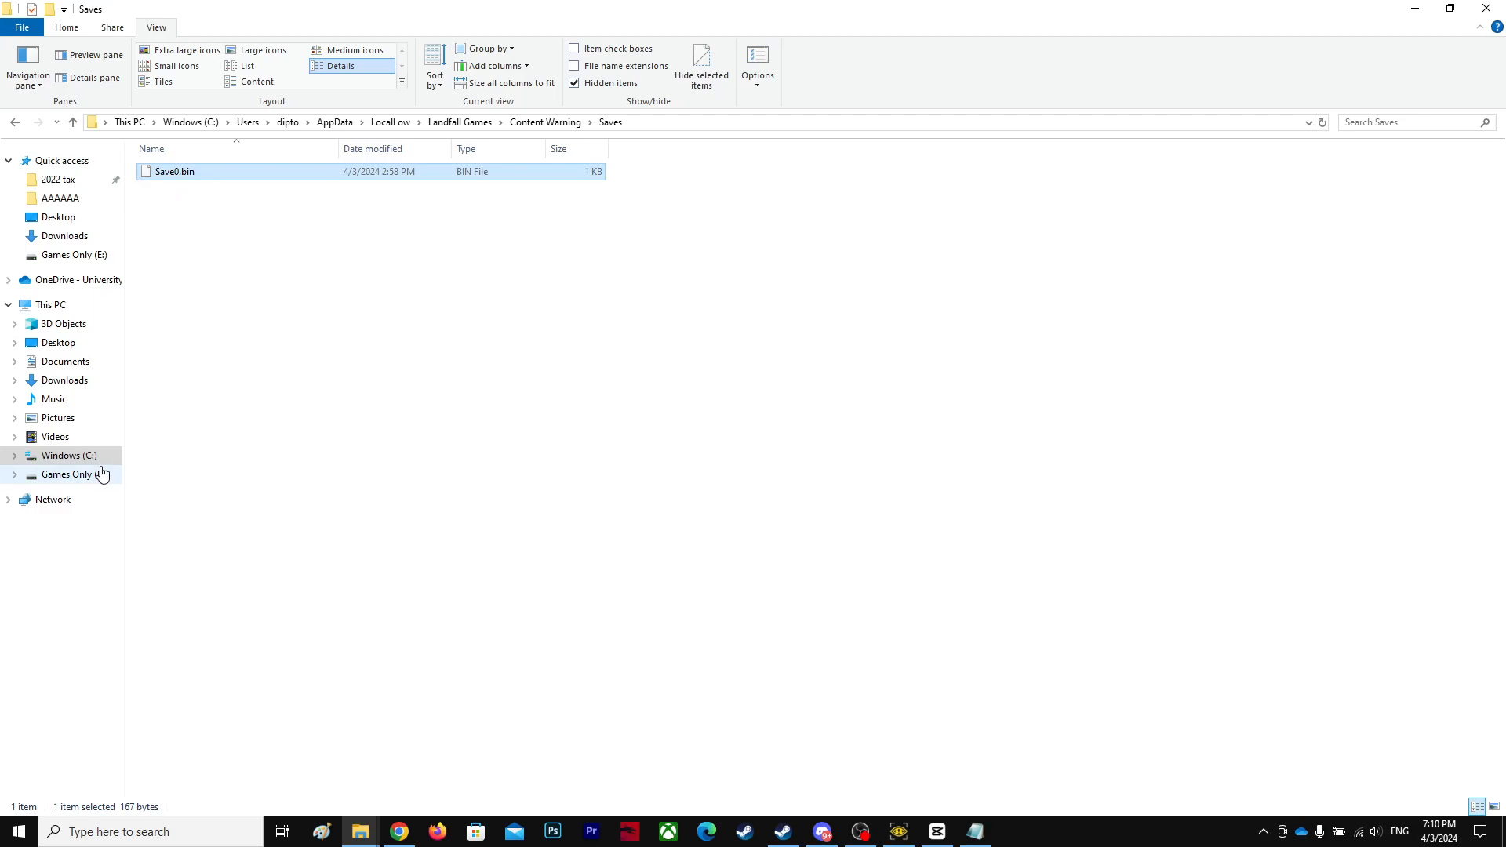
{"action": "left_click", "coordinate": [857, 832]}
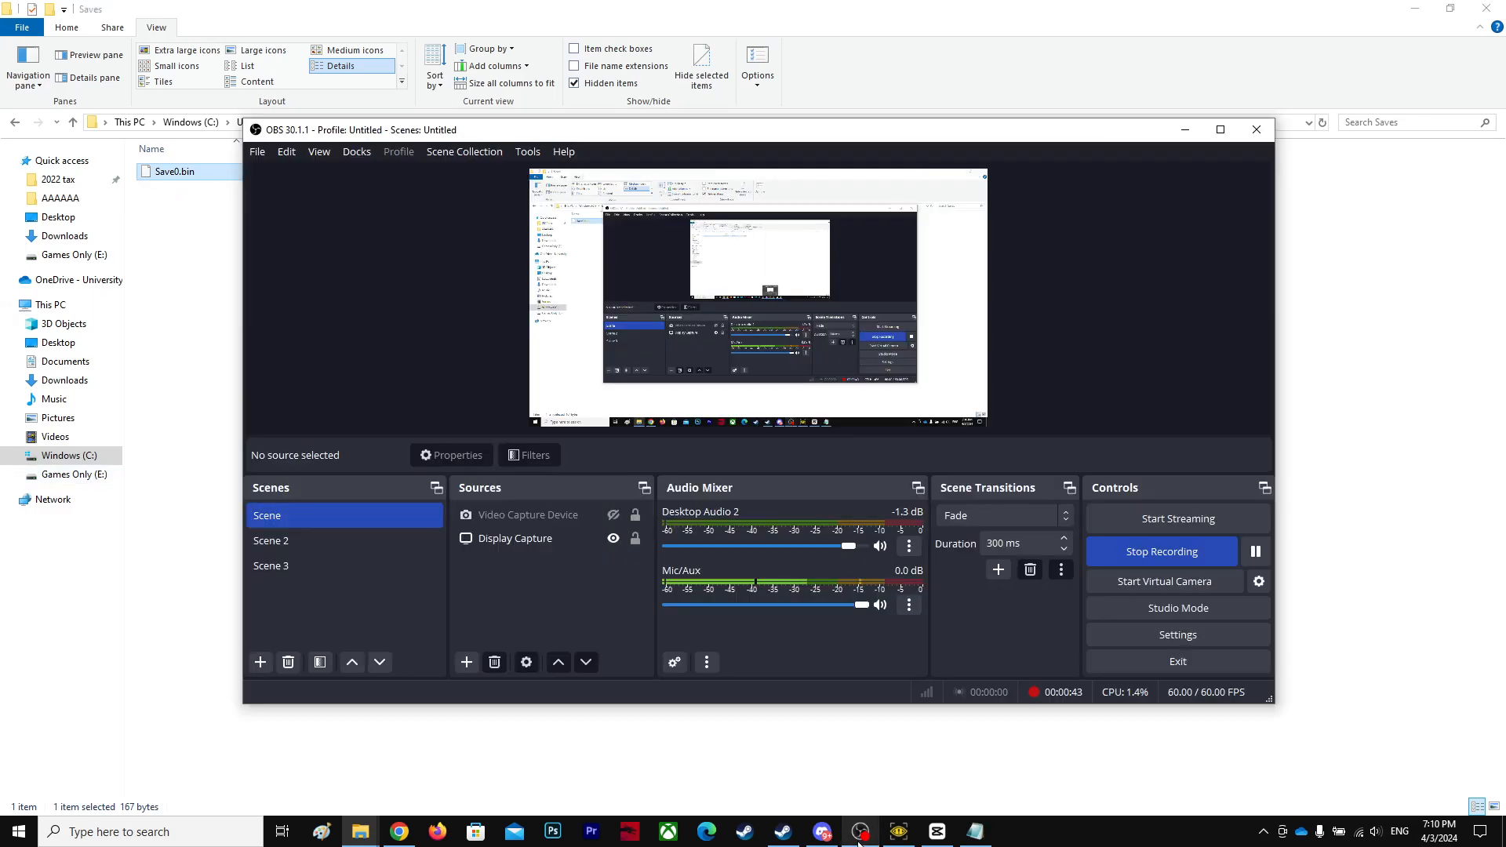